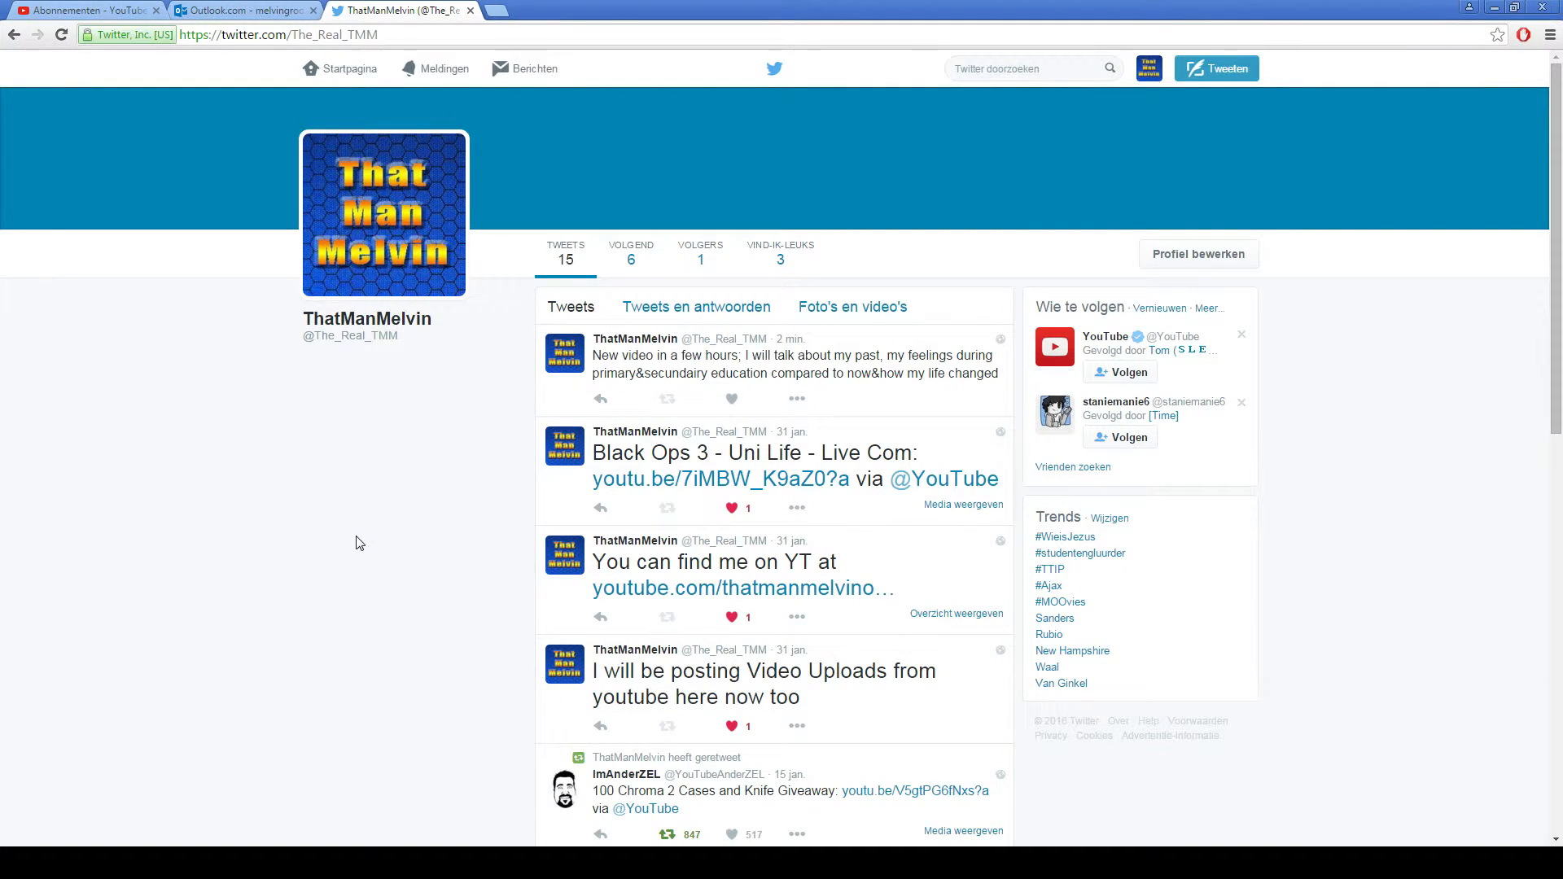
pyautogui.scroll(-3)
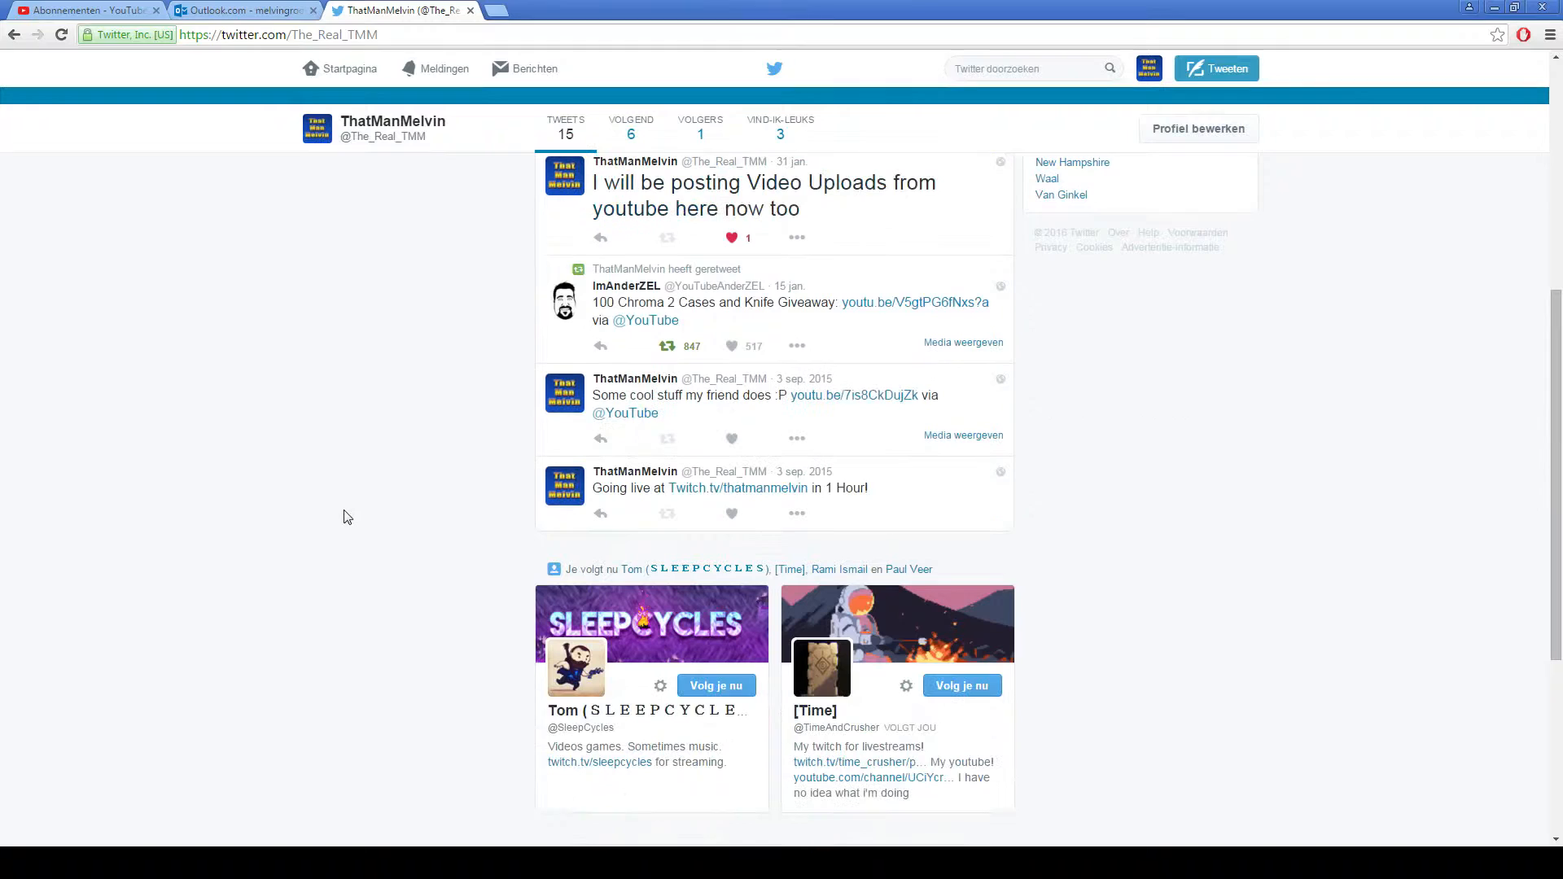
pyautogui.moveTo(665, 499)
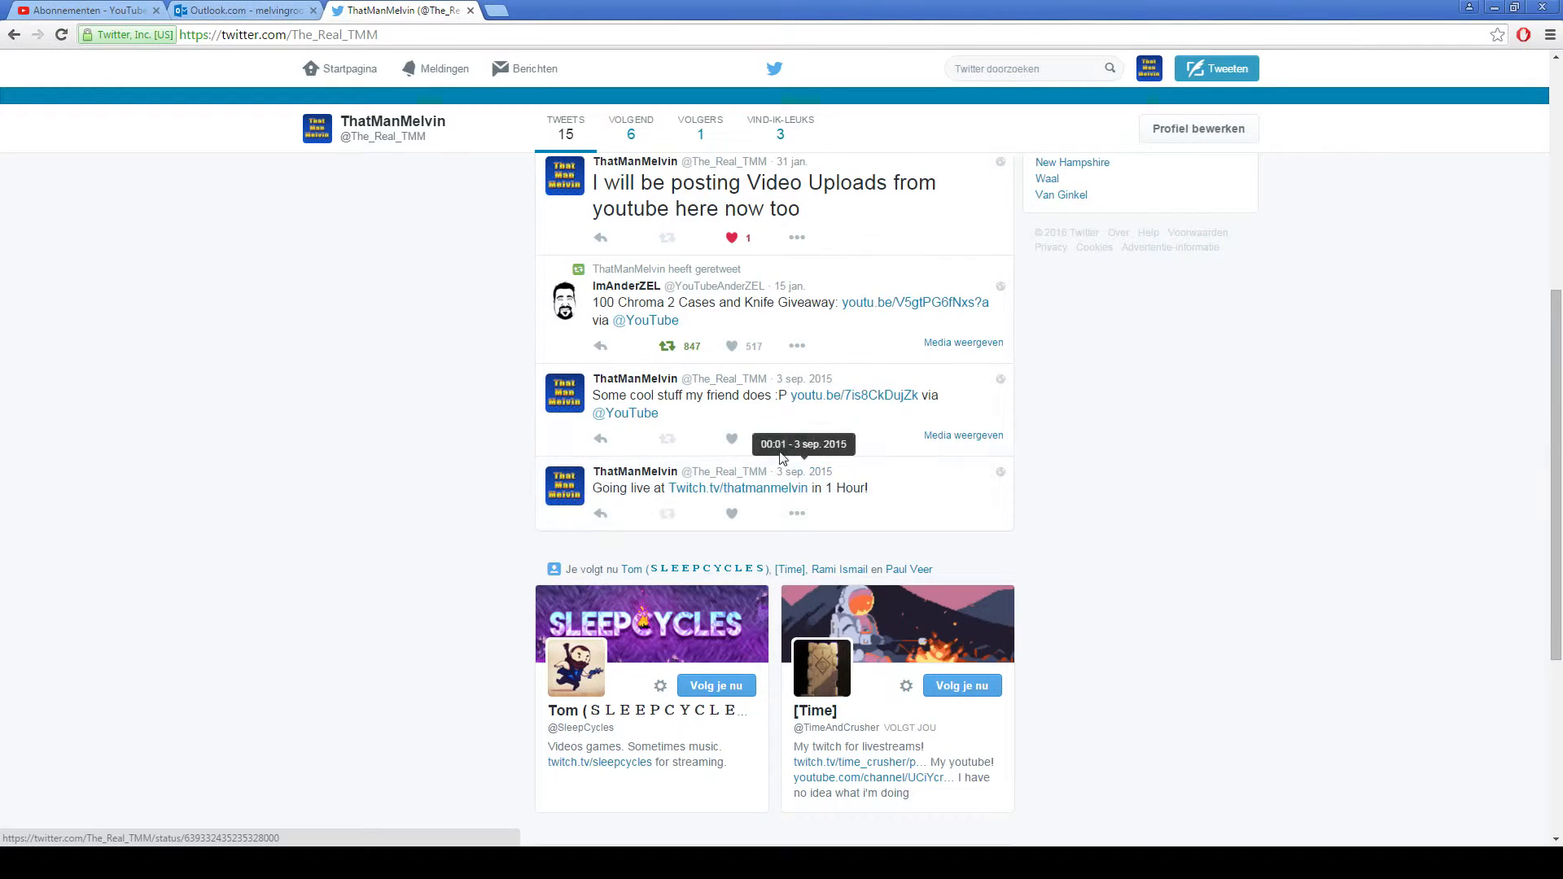
pyautogui.moveTo(447, 446)
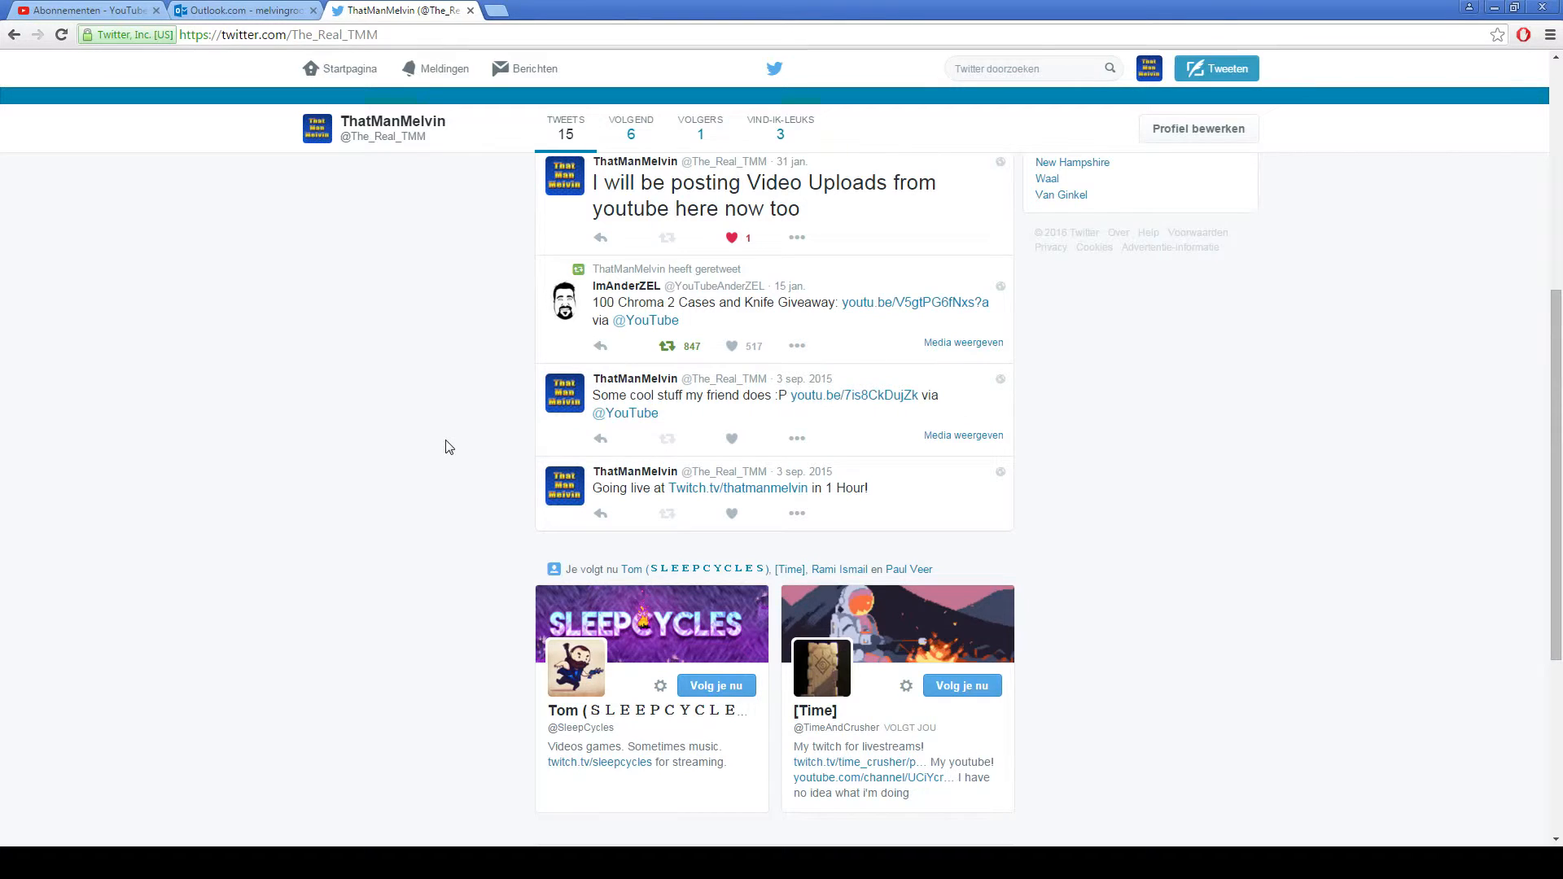
pyautogui.scroll(3)
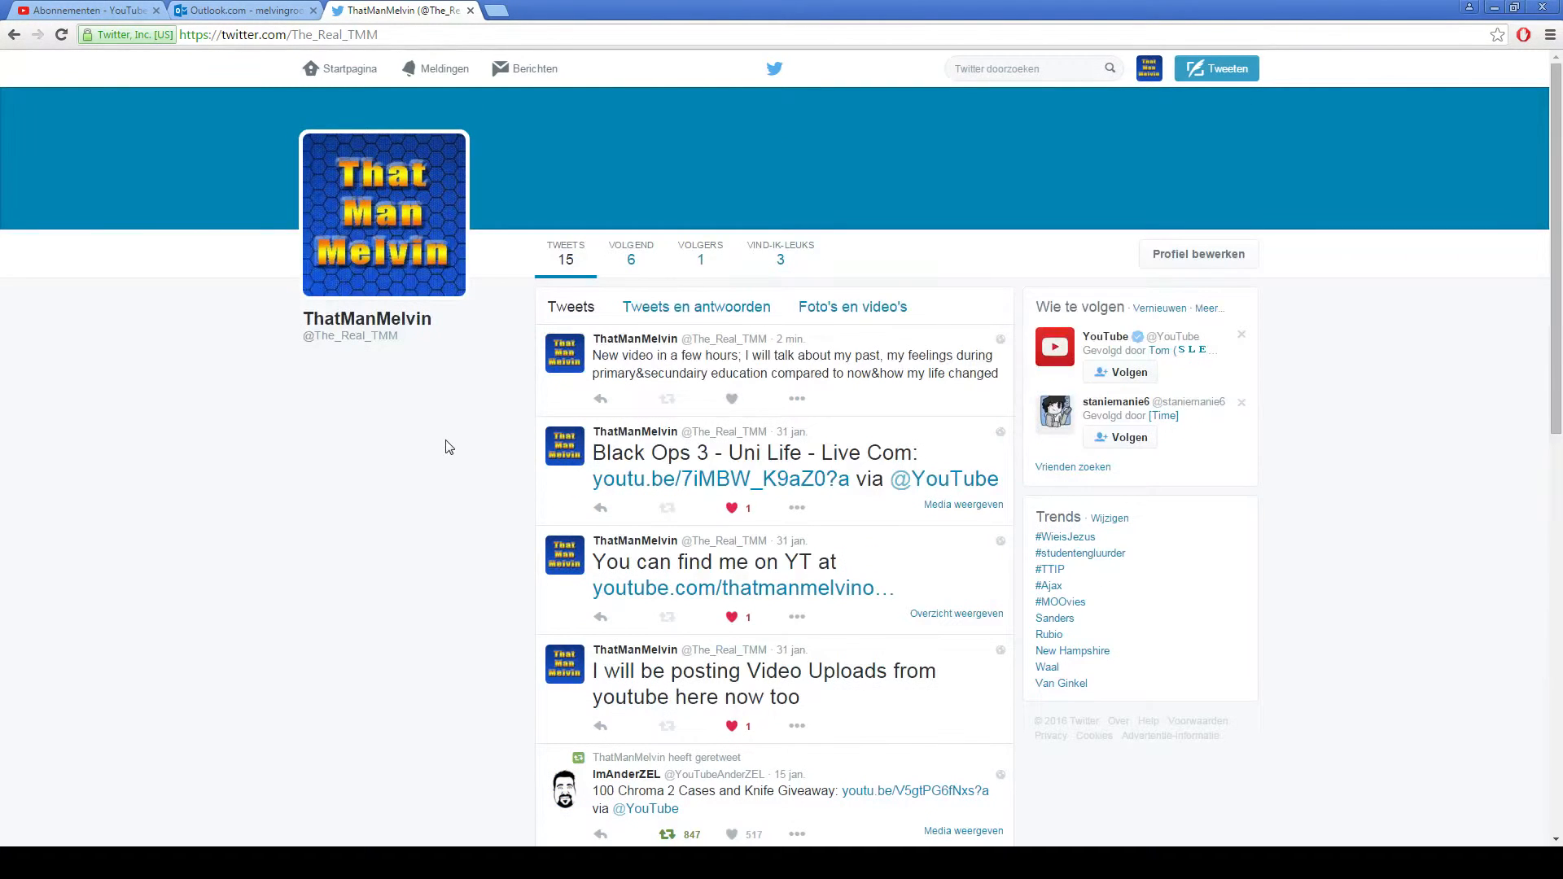